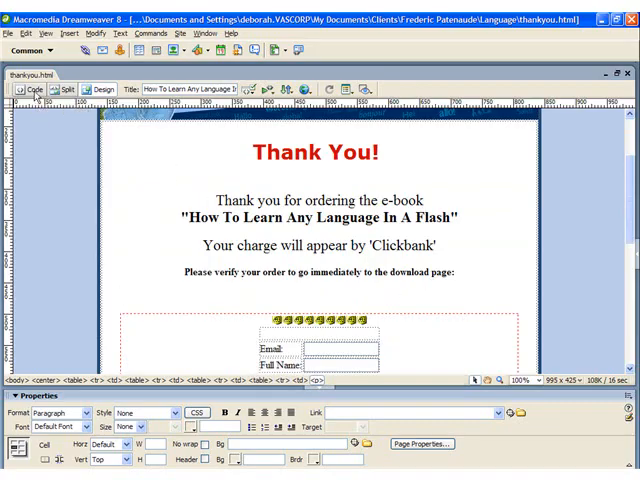
# Place a Name field above the Email field in thankyou.html's verification form.
pyautogui.click(34, 89)
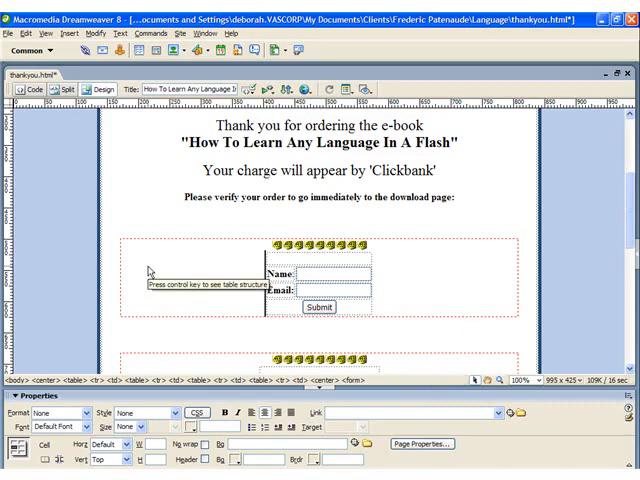
pyautogui.moveTo(148, 272)
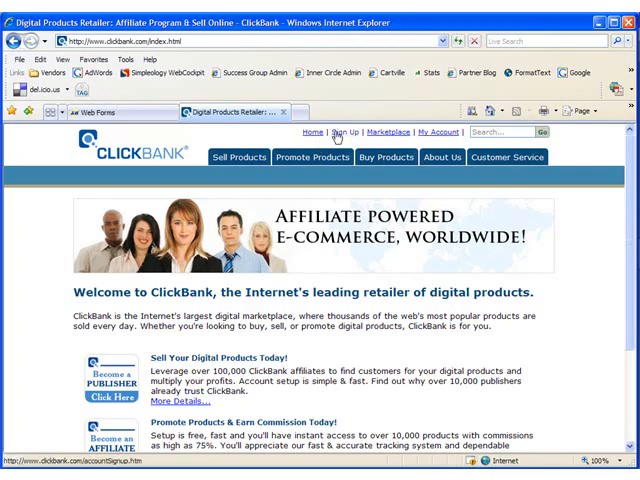
# Look over ClickBank's sign-up form, then log in to Account Home with its sales subtotals.
pyautogui.click(338, 132)
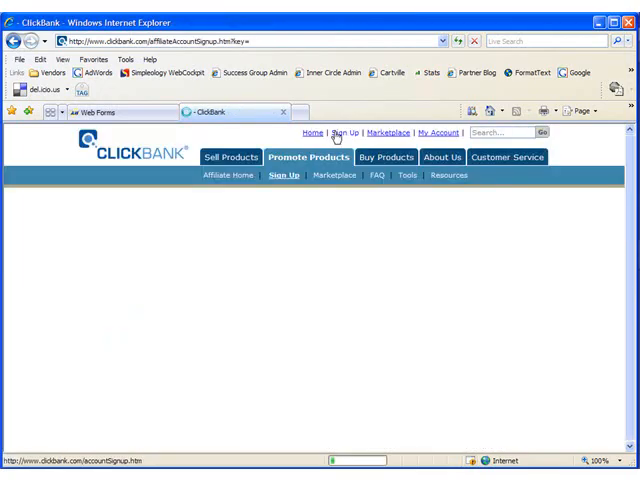
pyautogui.click(284, 176)
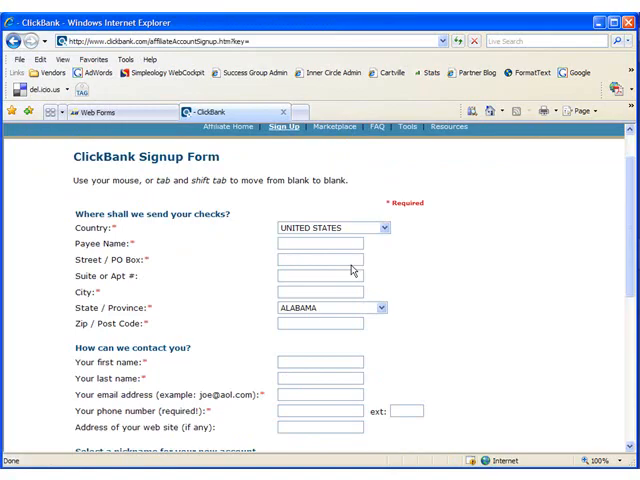
pyautogui.scroll(-3)
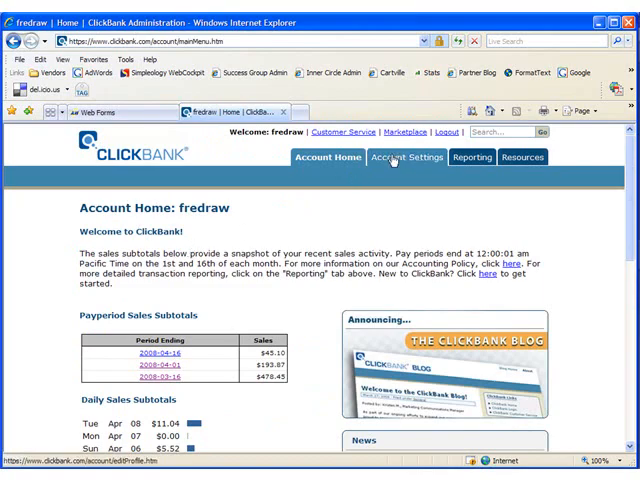
# Go to Account Settings > My Products to see the four approved products.
pyautogui.click(406, 157)
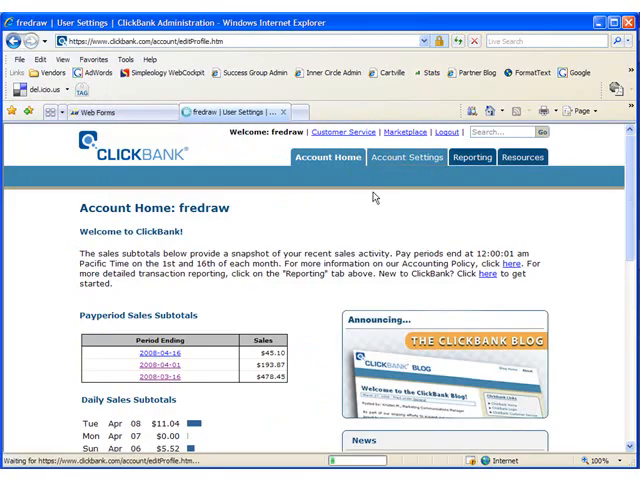
pyautogui.click(404, 157)
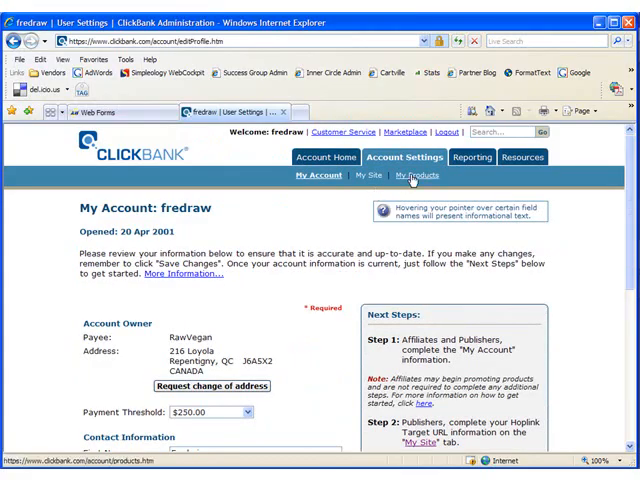
pyautogui.click(414, 175)
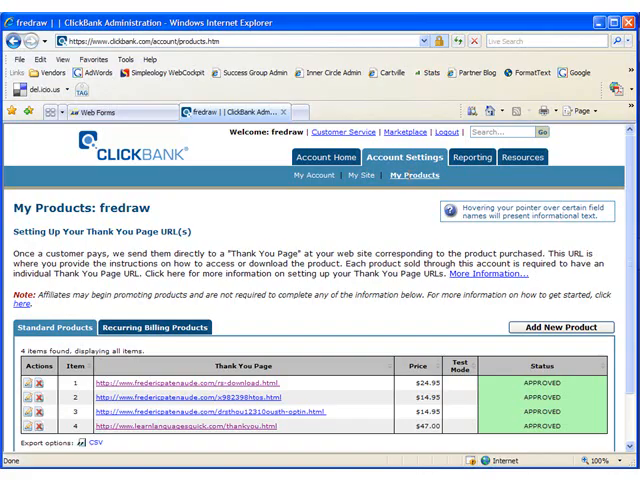
pyautogui.moveTo(402, 176)
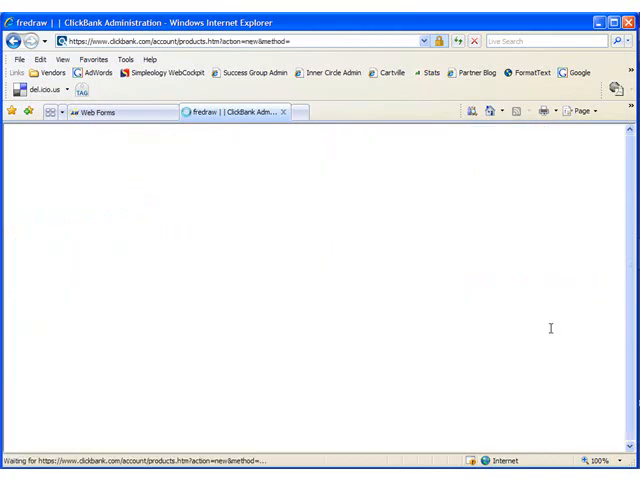
pyautogui.click(562, 327)
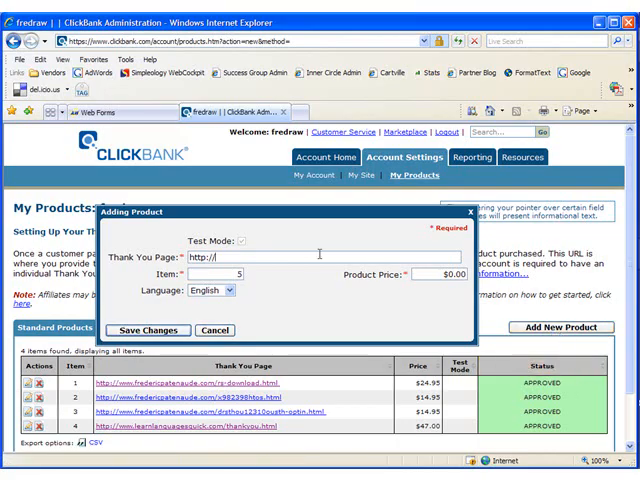
pyautogui.write('www.')
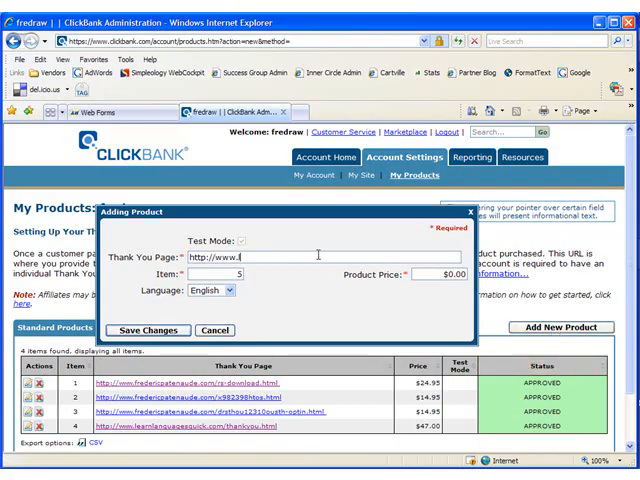
pyautogui.write('learnlanguagesquick.')
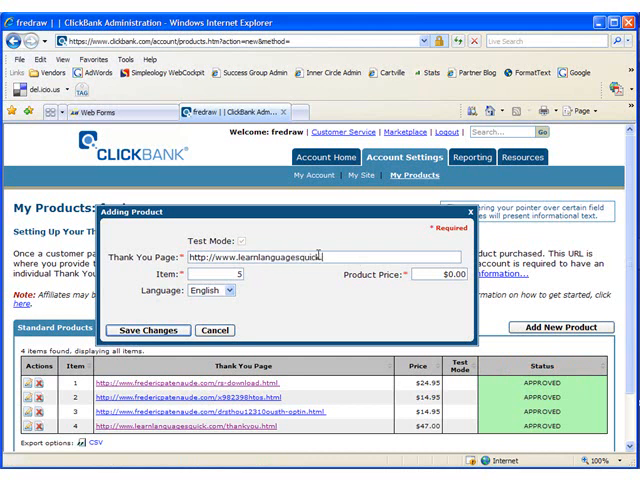
pyautogui.write('/t')
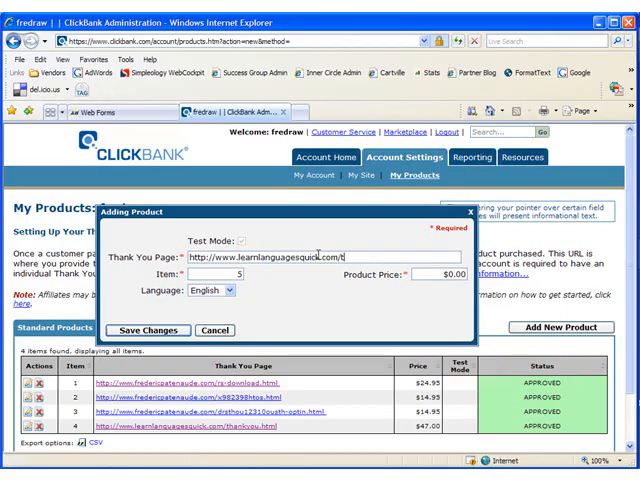
pyautogui.write('y.html')
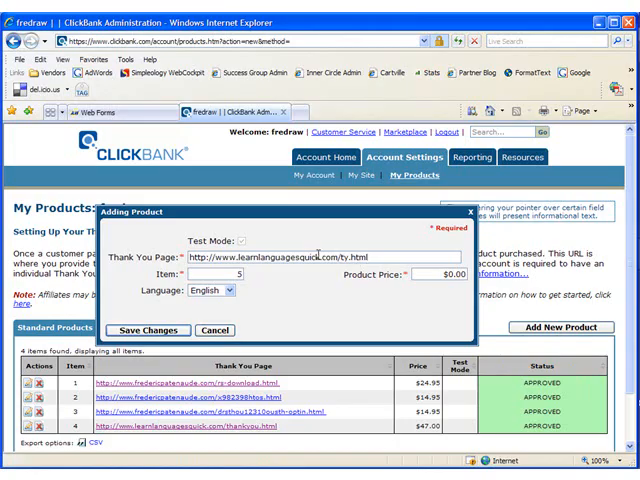
pyautogui.moveTo(309, 309)
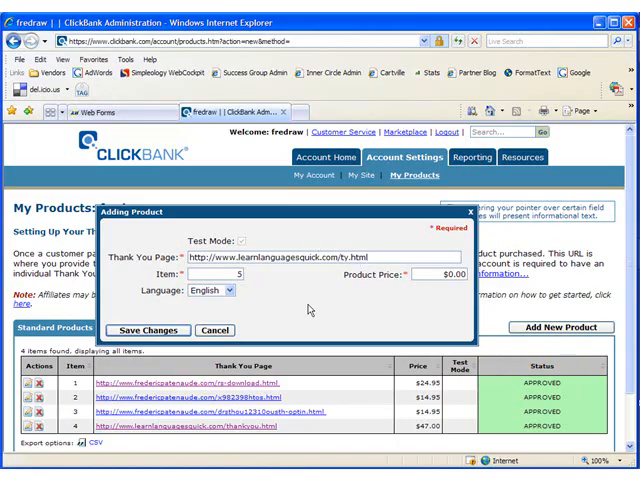
pyautogui.moveTo(265, 291)
pyautogui.write('47')
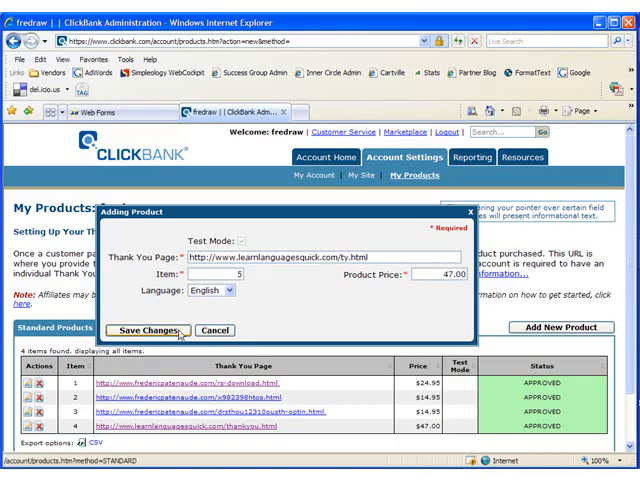
pyautogui.click(148, 330)
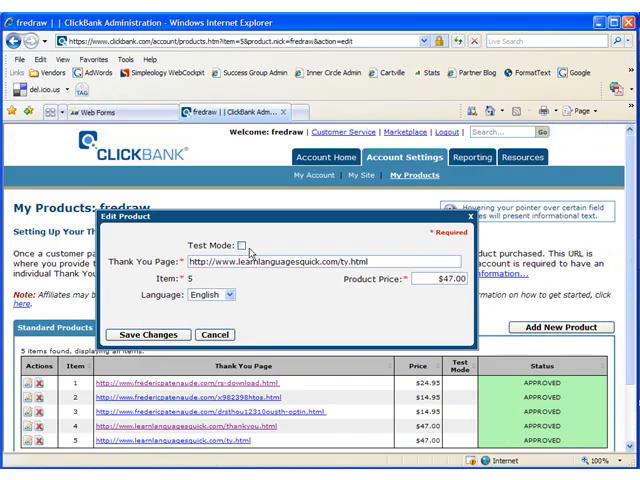
# Turn on Test Mode for item 5 and save the product.
pyautogui.click(242, 245)
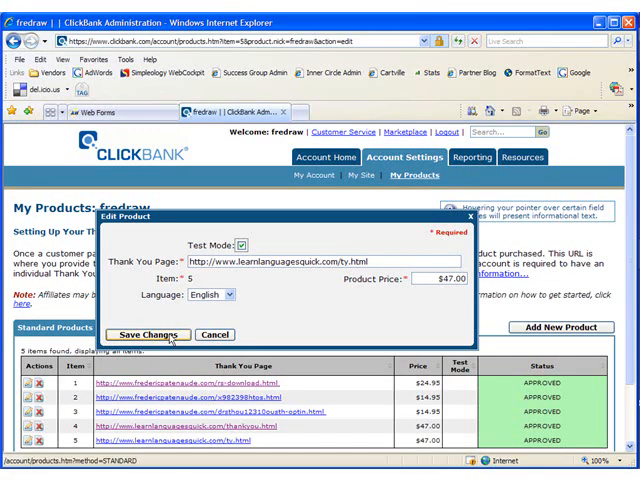
pyautogui.click(148, 334)
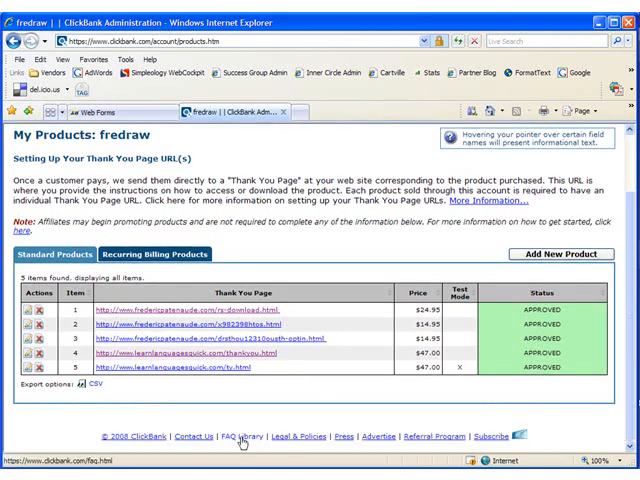
# Read the Payment Link FAQ on building payment links, then go back to My Account.
pyautogui.click(241, 436)
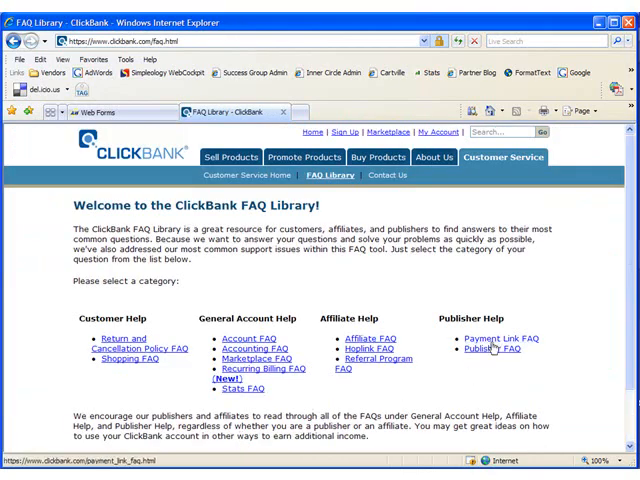
pyautogui.moveTo(497, 350)
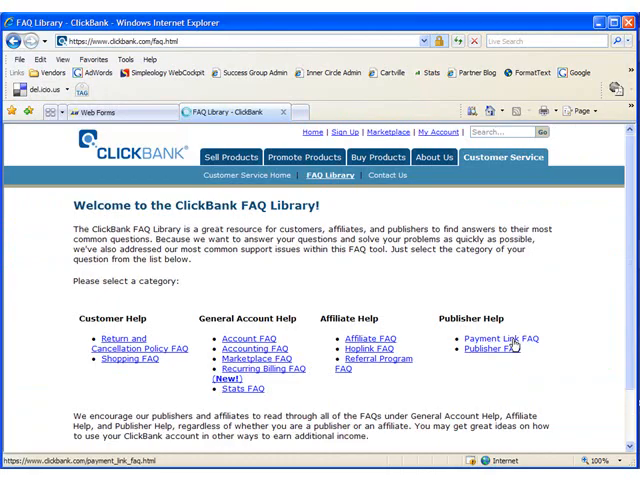
pyautogui.click(495, 337)
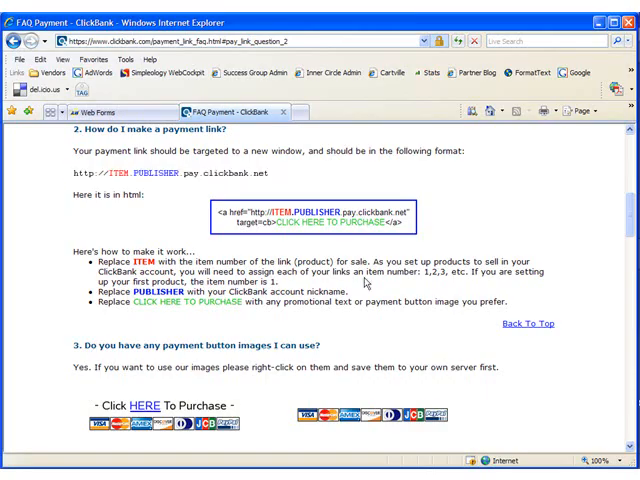
pyautogui.scroll(3)
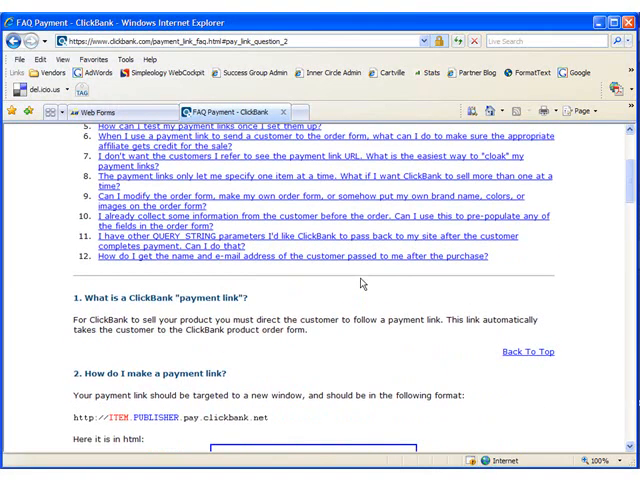
pyautogui.scroll(3)
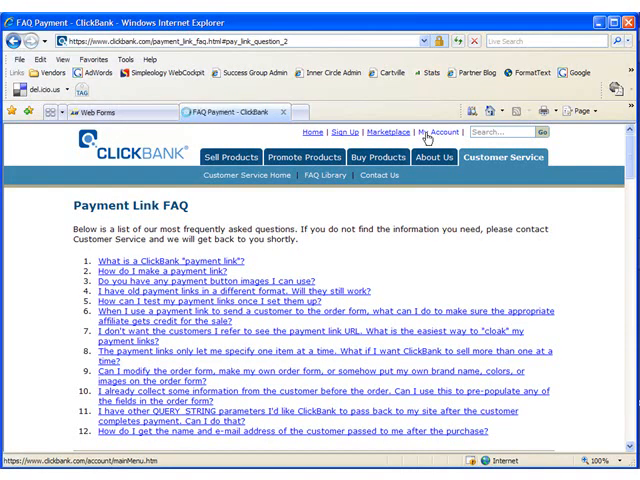
pyautogui.click(423, 131)
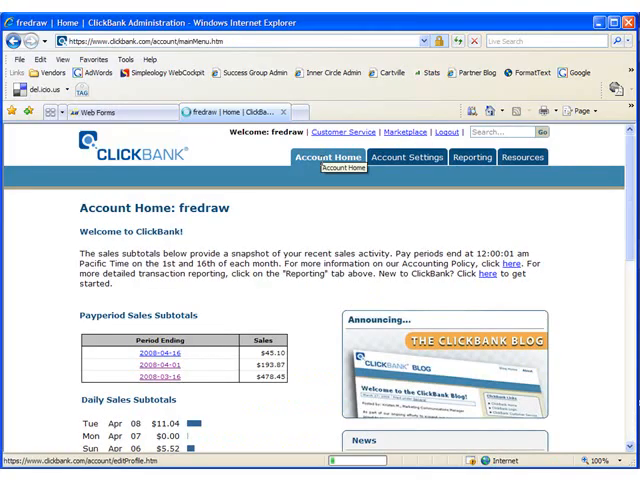
pyautogui.moveTo(249, 244)
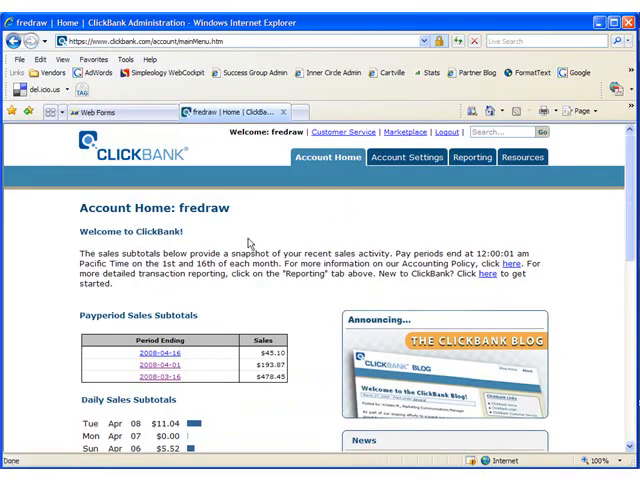
pyautogui.doubleClick(218, 208)
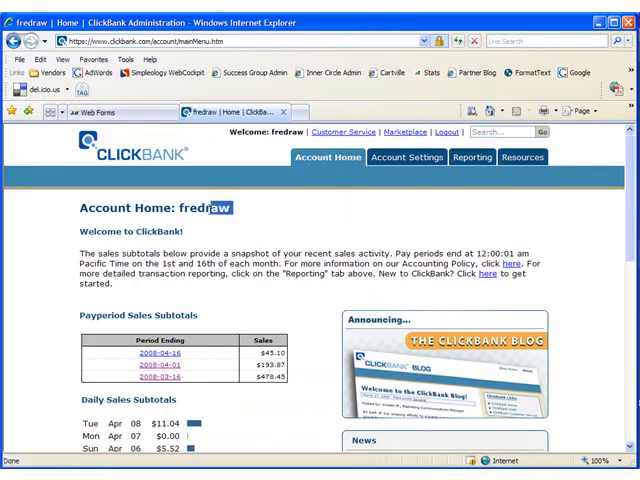
pyautogui.doubleClick(205, 207)
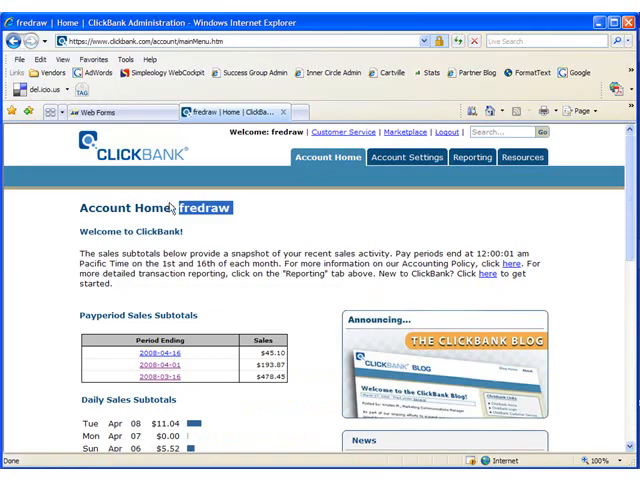
pyautogui.doubleClick(203, 208)
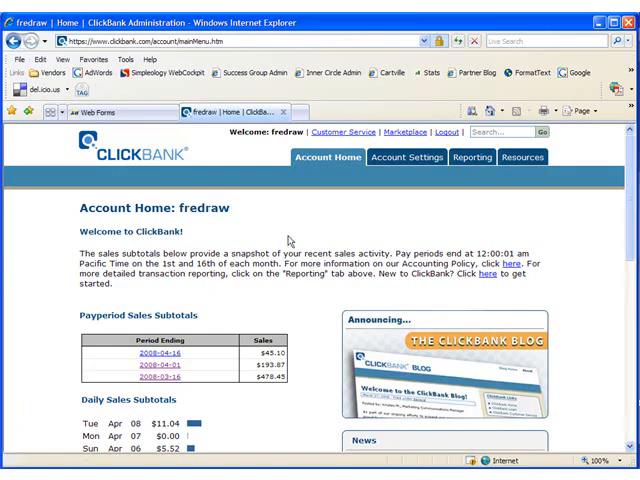
pyautogui.moveTo(363, 249)
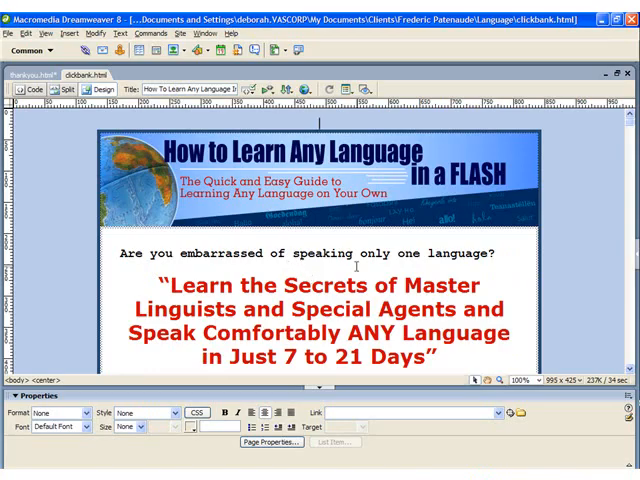
# Scroll clickbank.html down to the Order Now block for the $47 language course.
pyautogui.scroll(-3)
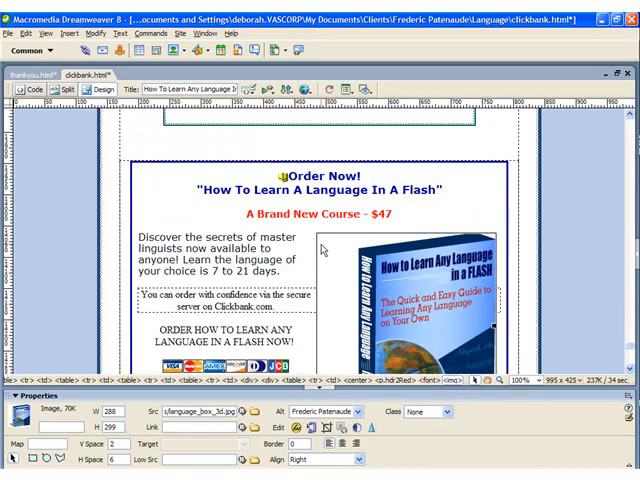
pyautogui.moveTo(376, 342)
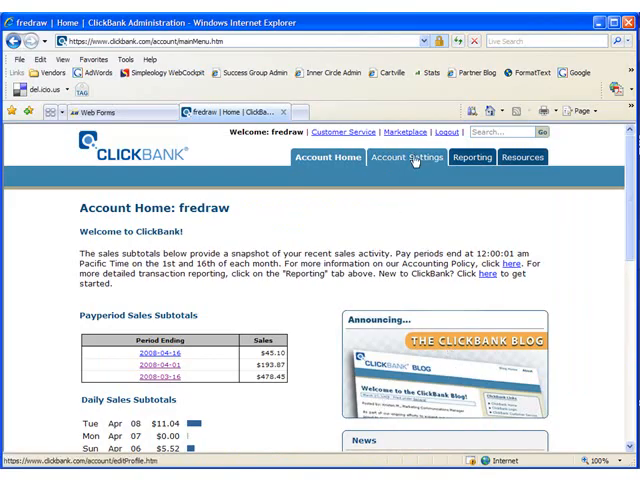
# Edit item 5 from My Products with Test Mode unchecked and save it.
pyautogui.click(404, 157)
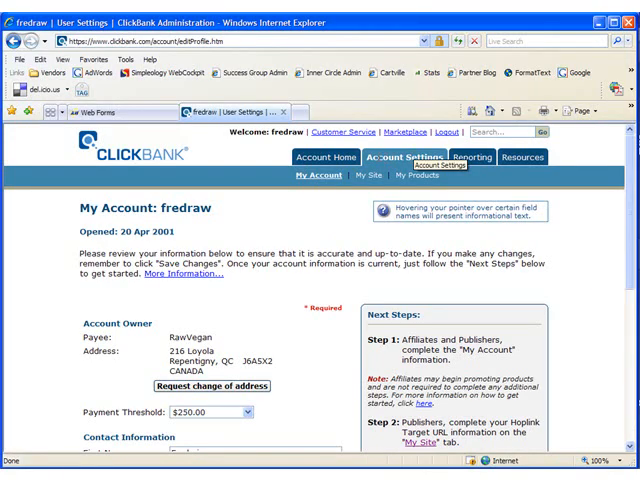
pyautogui.moveTo(411, 177)
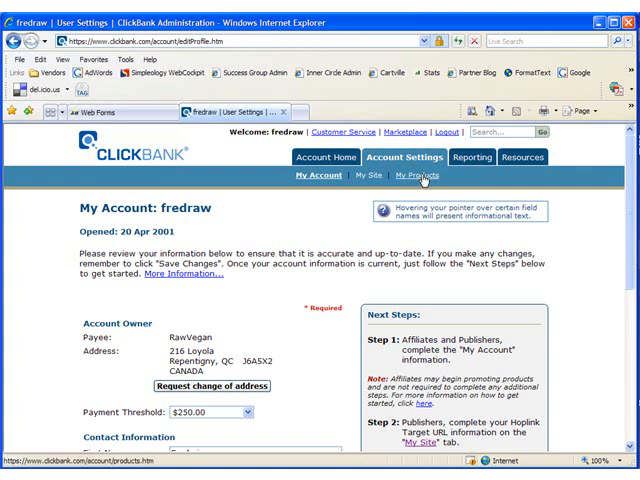
pyautogui.click(420, 175)
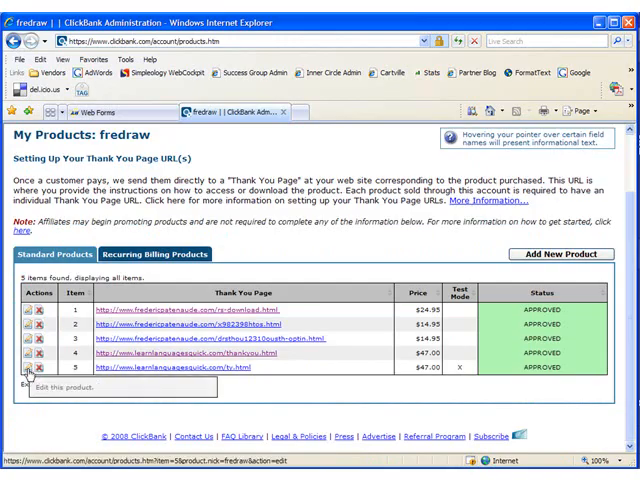
pyautogui.click(27, 366)
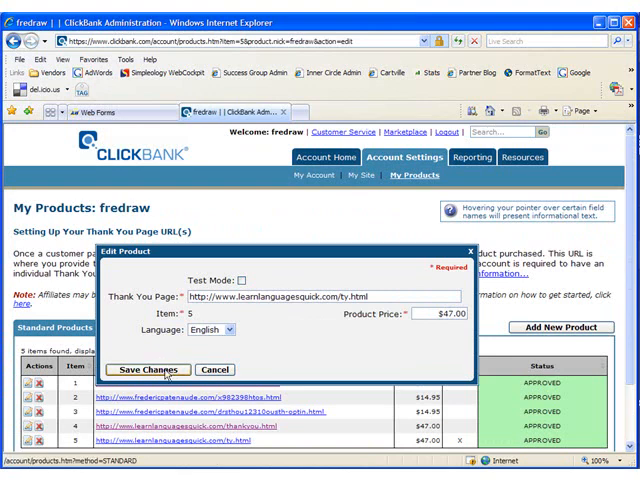
pyautogui.click(148, 370)
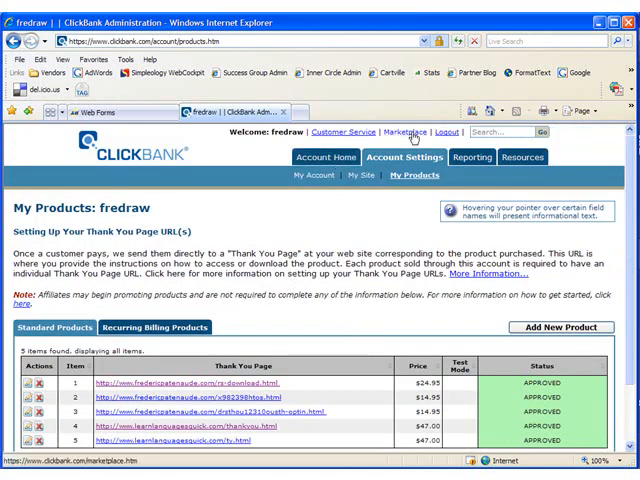
# Search the Marketplace for new Marketing & Ads products and open Affiliate Rockstar Status.
pyautogui.click(403, 131)
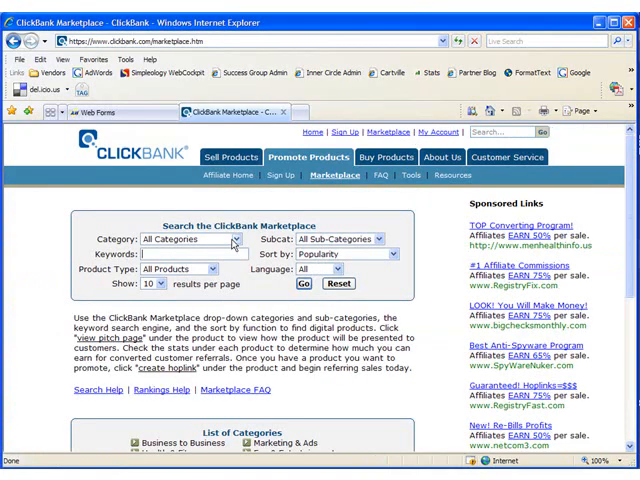
pyautogui.click(234, 239)
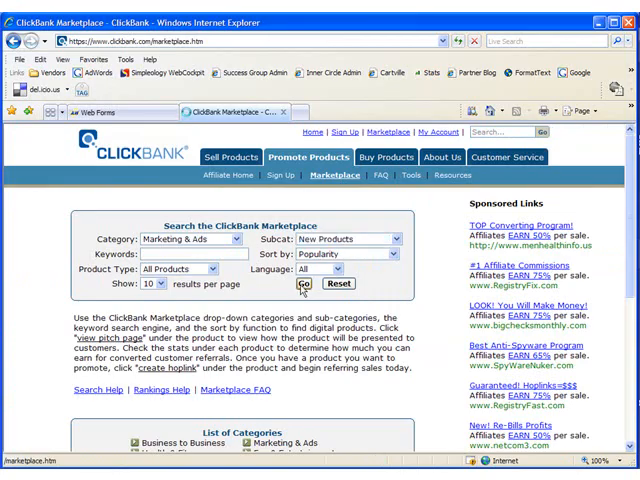
pyautogui.click(302, 284)
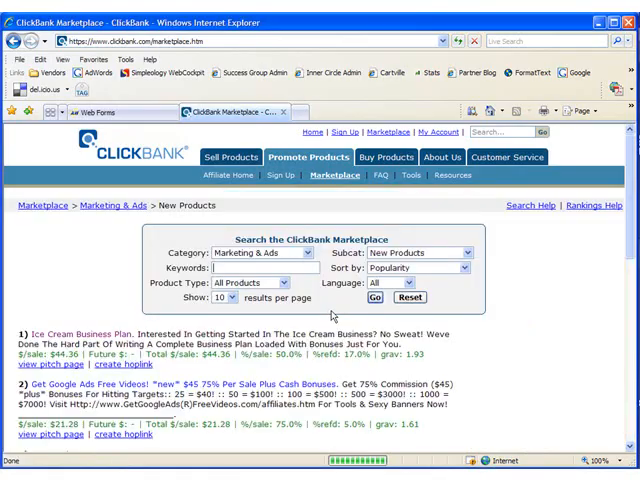
pyautogui.scroll(-3)
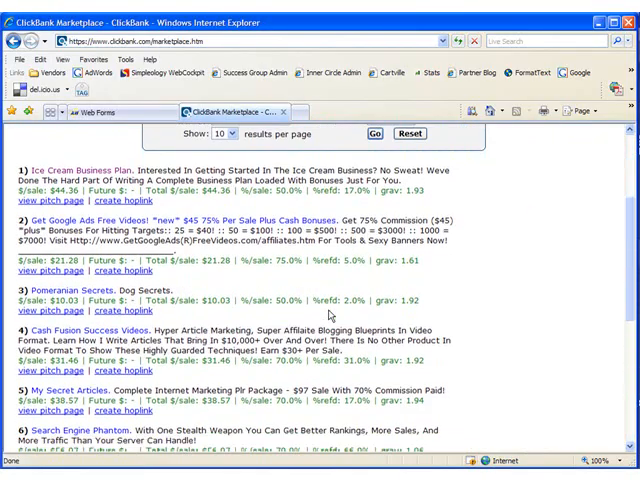
pyautogui.scroll(-3)
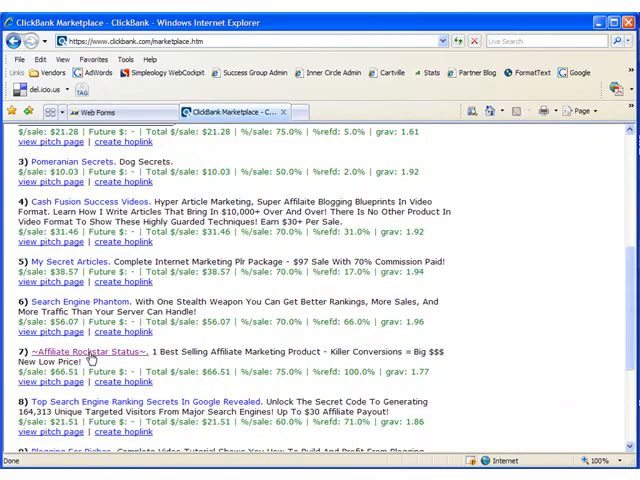
pyautogui.click(70, 349)
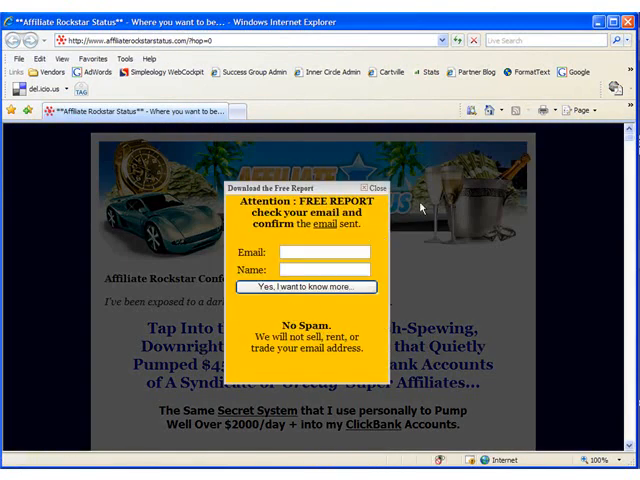
# Close the free-report popup and read down to the Unconditional Money Back Guarantee section.
pyautogui.click(370, 187)
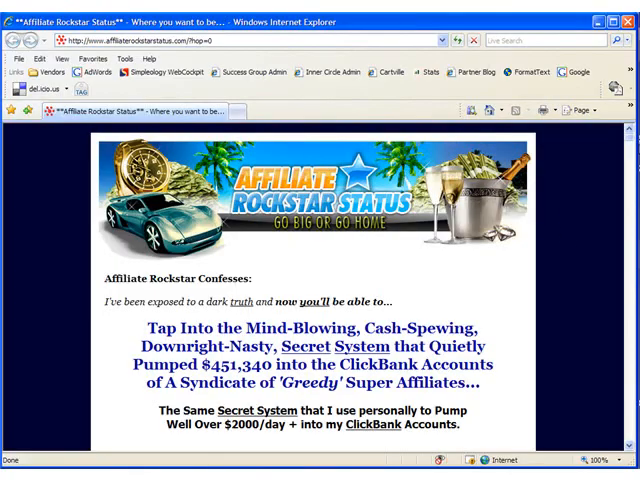
pyautogui.scroll(-3)
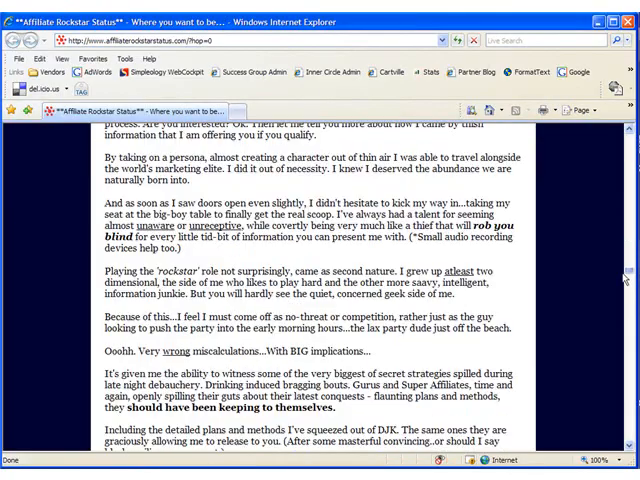
pyautogui.scroll(-3)
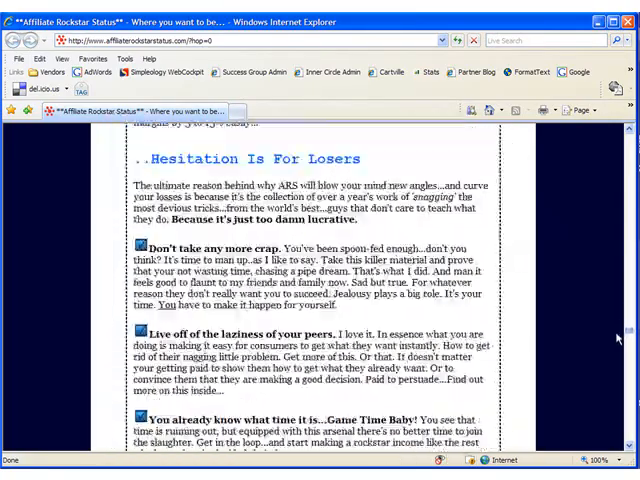
pyautogui.scroll(3)
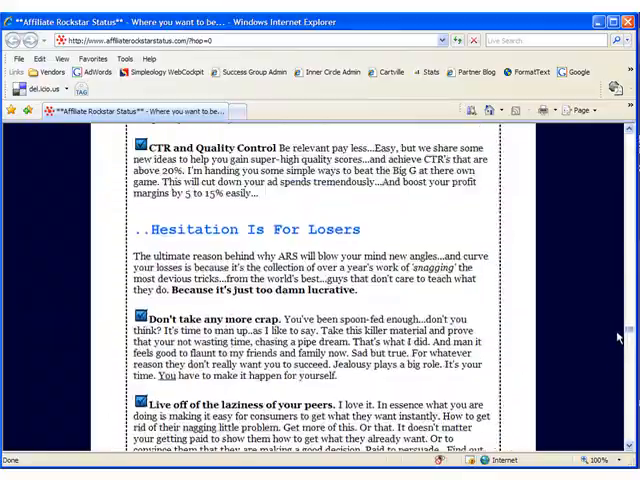
pyautogui.scroll(-3)
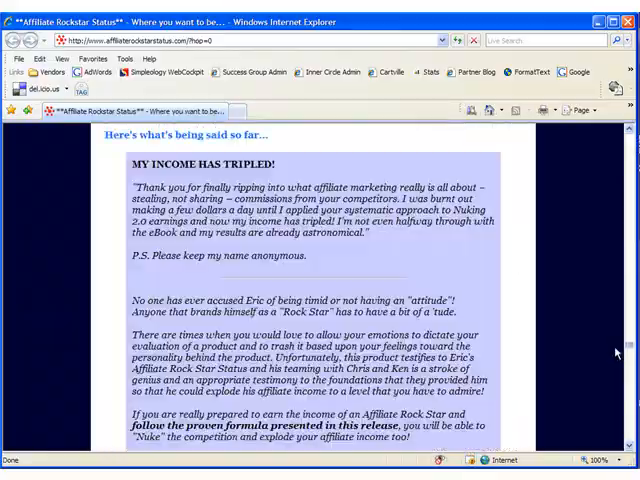
pyautogui.scroll(-3)
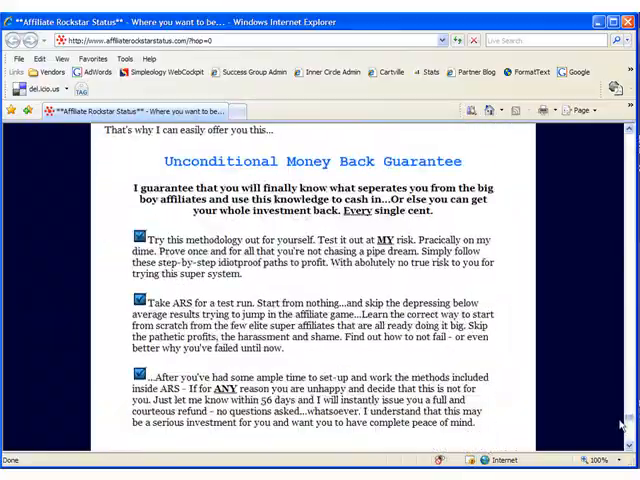
pyautogui.scroll(3)
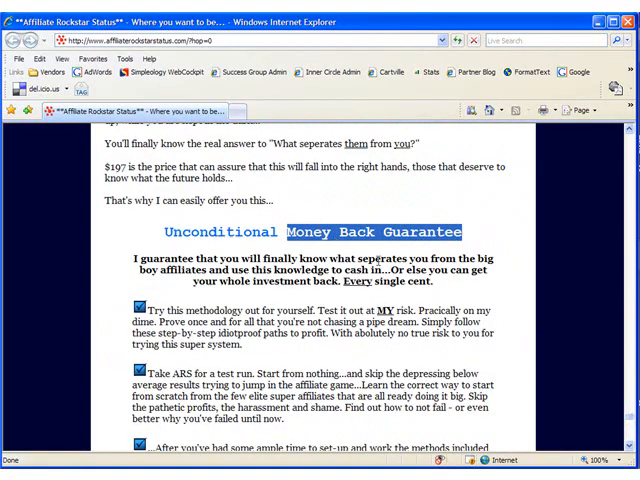
pyautogui.scroll(-3)
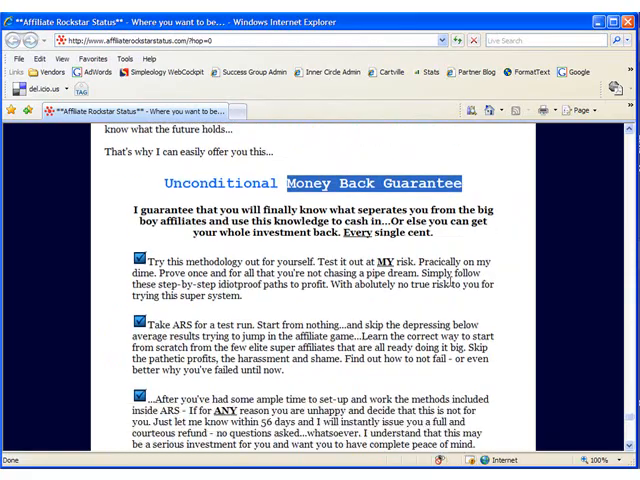